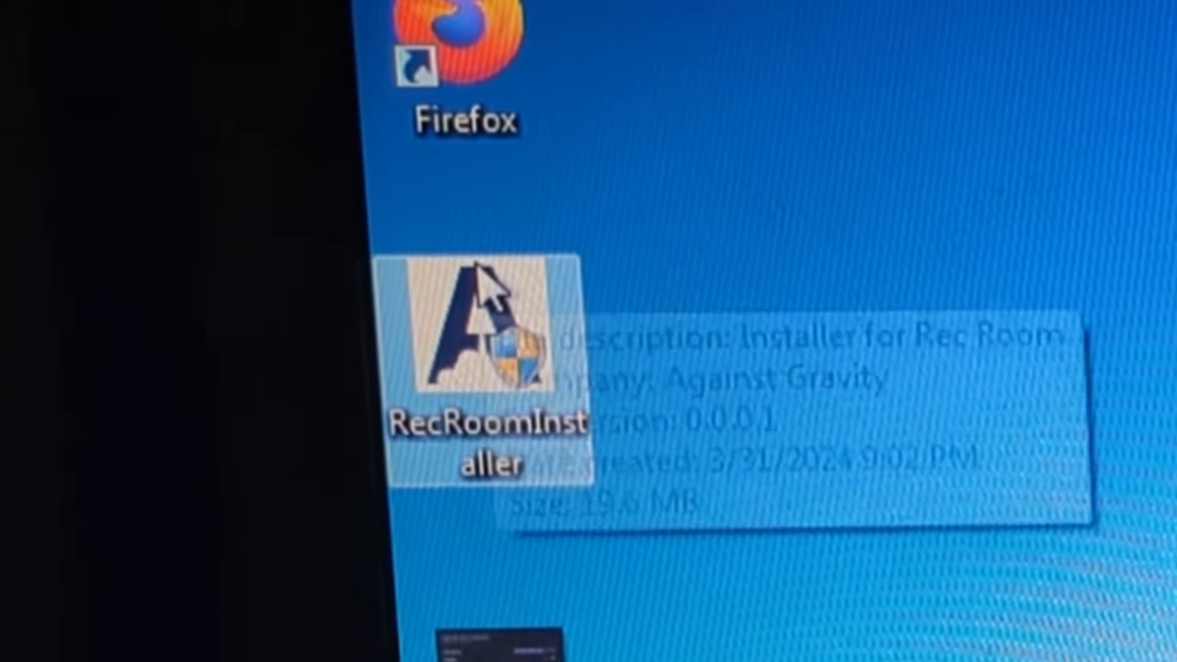
- Run RecRoomInstaller, agree to the license and keep the default components through to completion
double_click(487, 349)
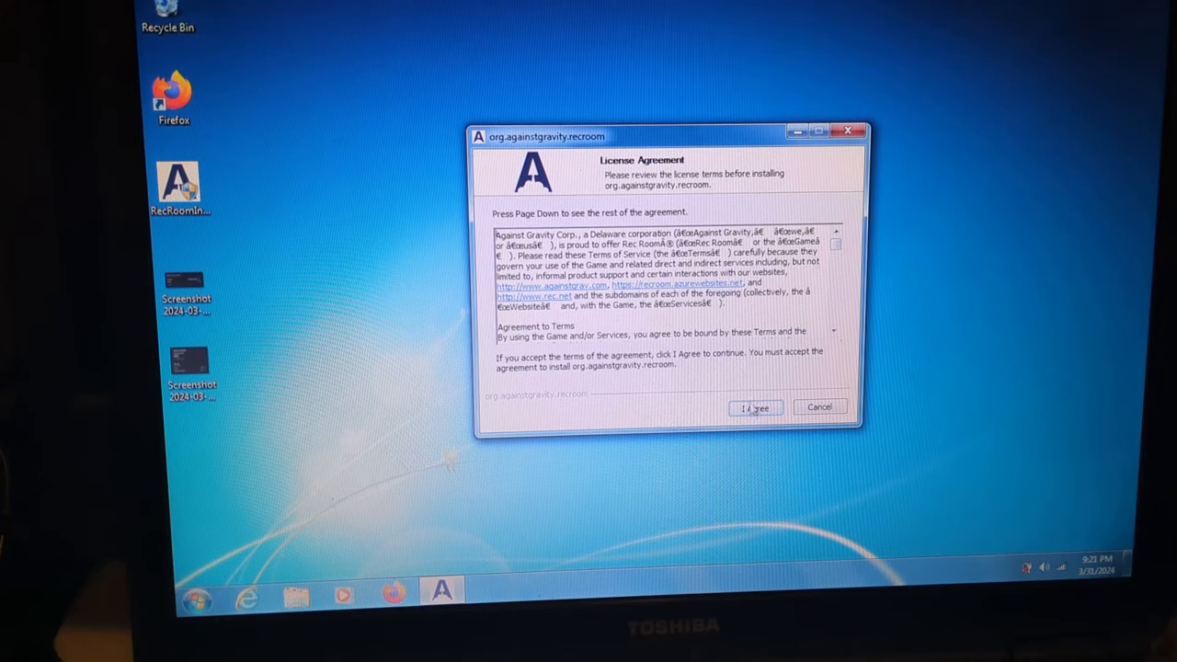
click(754, 408)
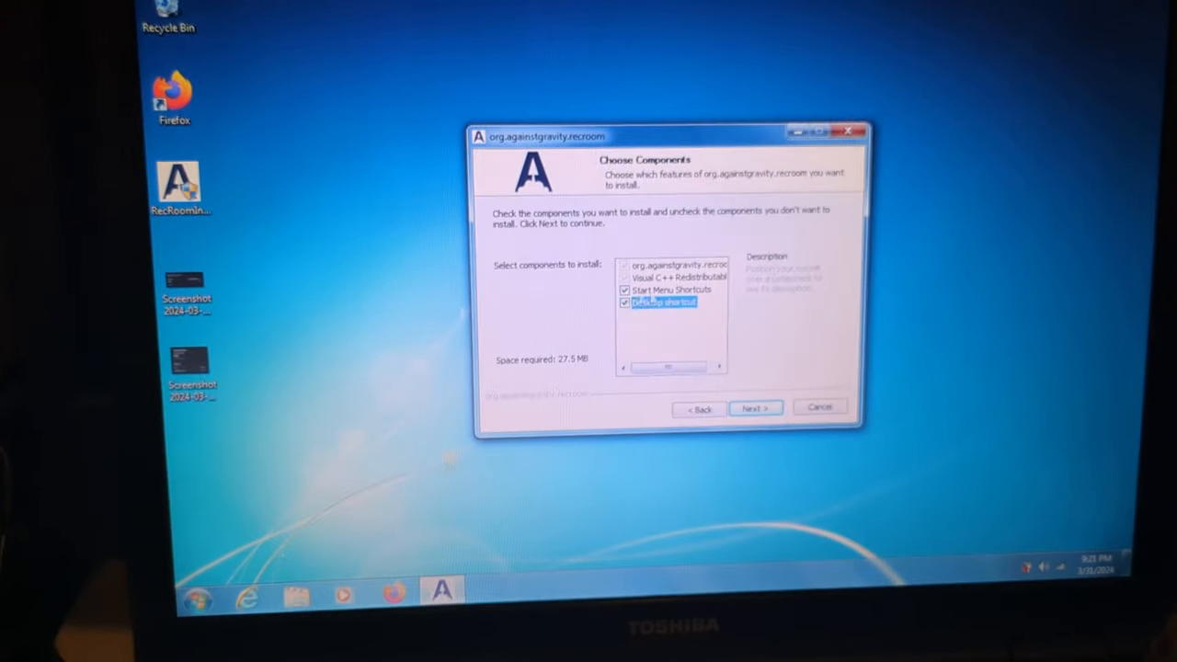
click(754, 408)
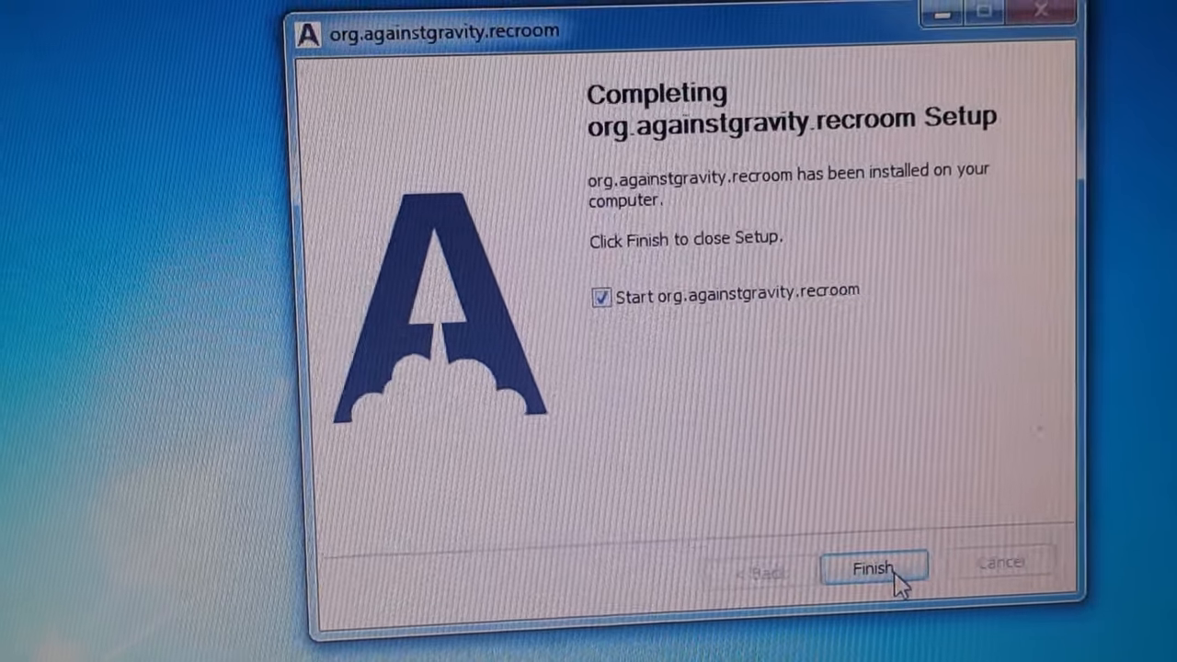
- Finish setup with Start checked so Rec Room build 2008.09.10 launches to its start screen
click(872, 566)
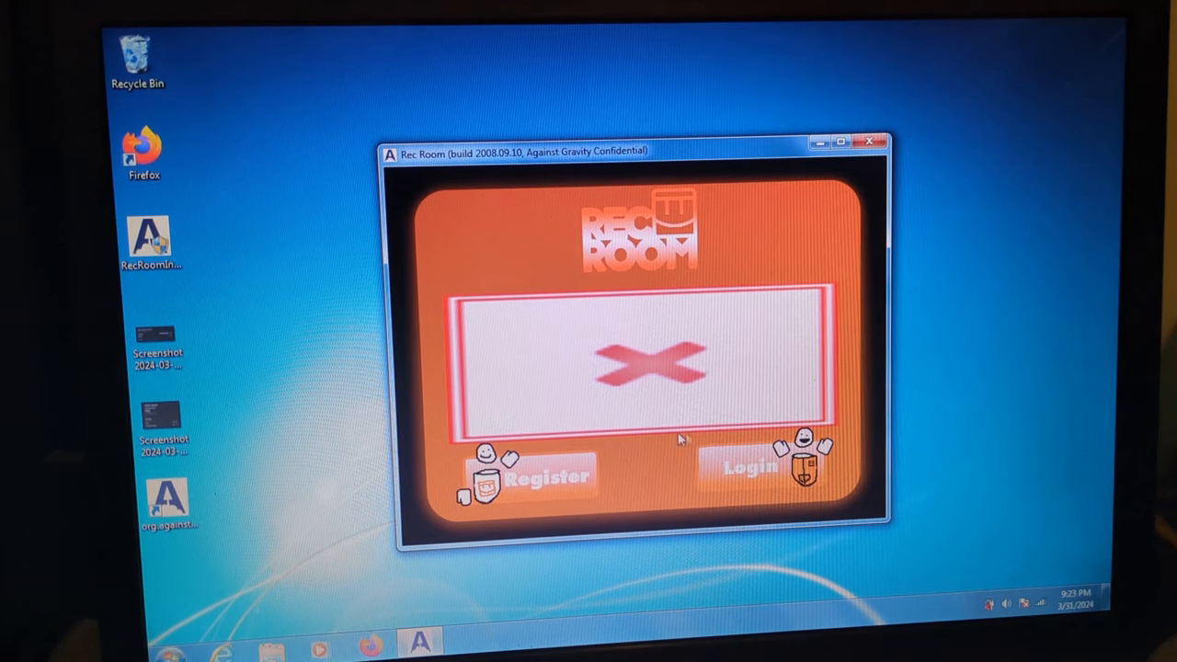
mouse_move(666, 478)
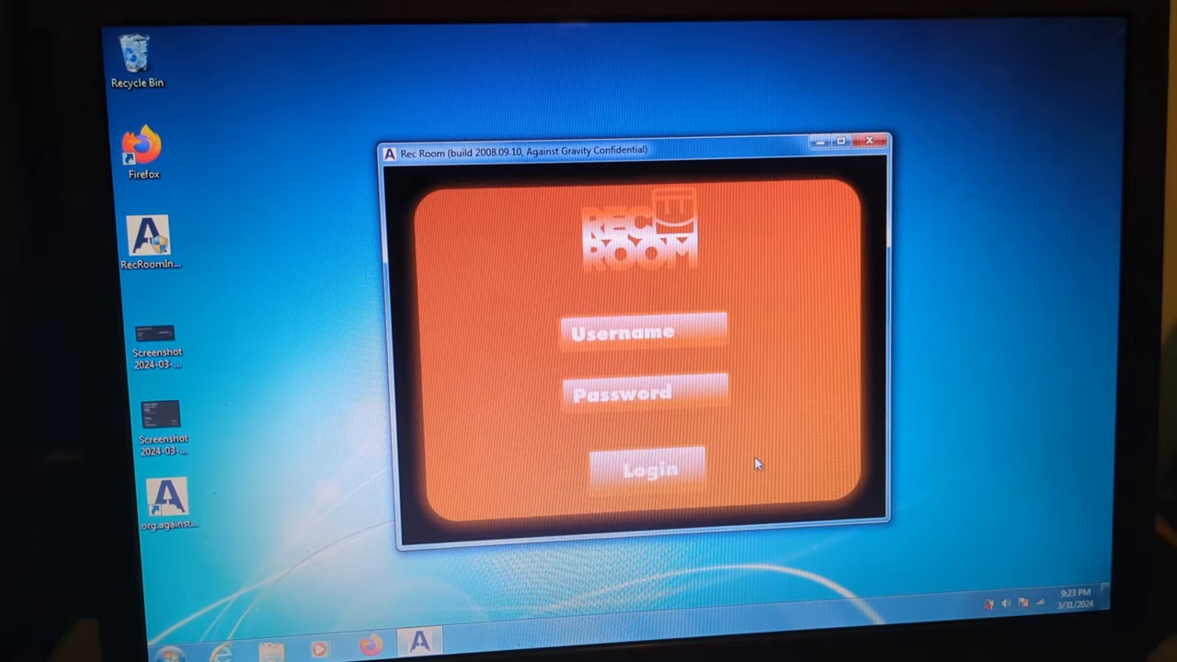
text(stu)
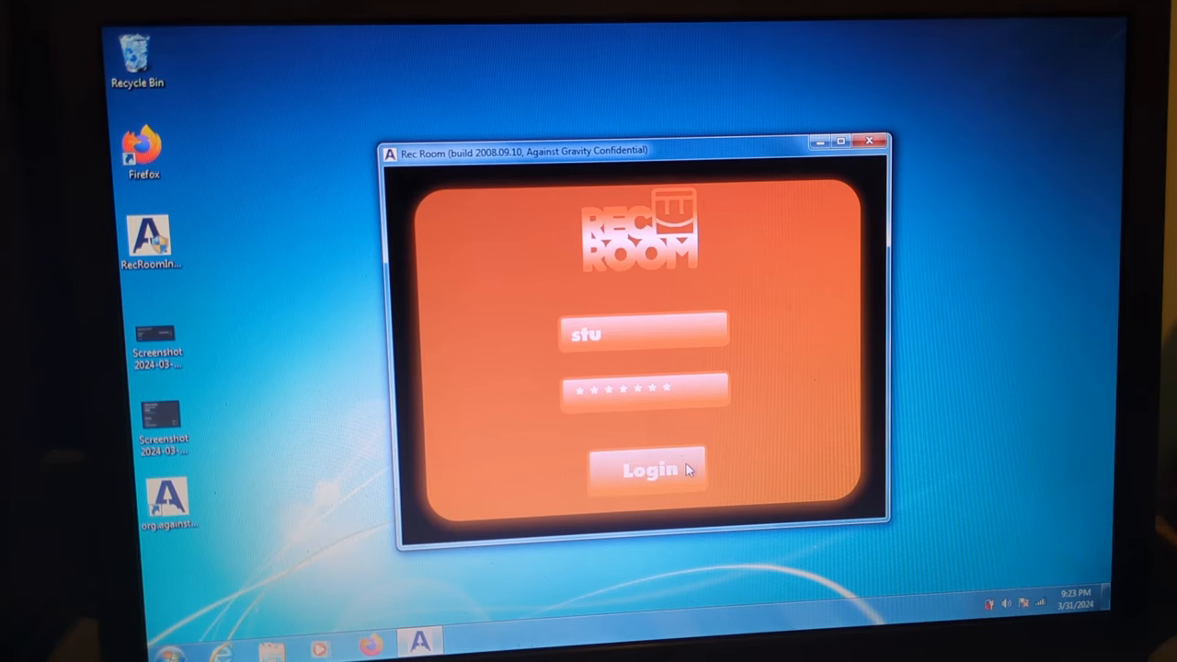
click(647, 471)
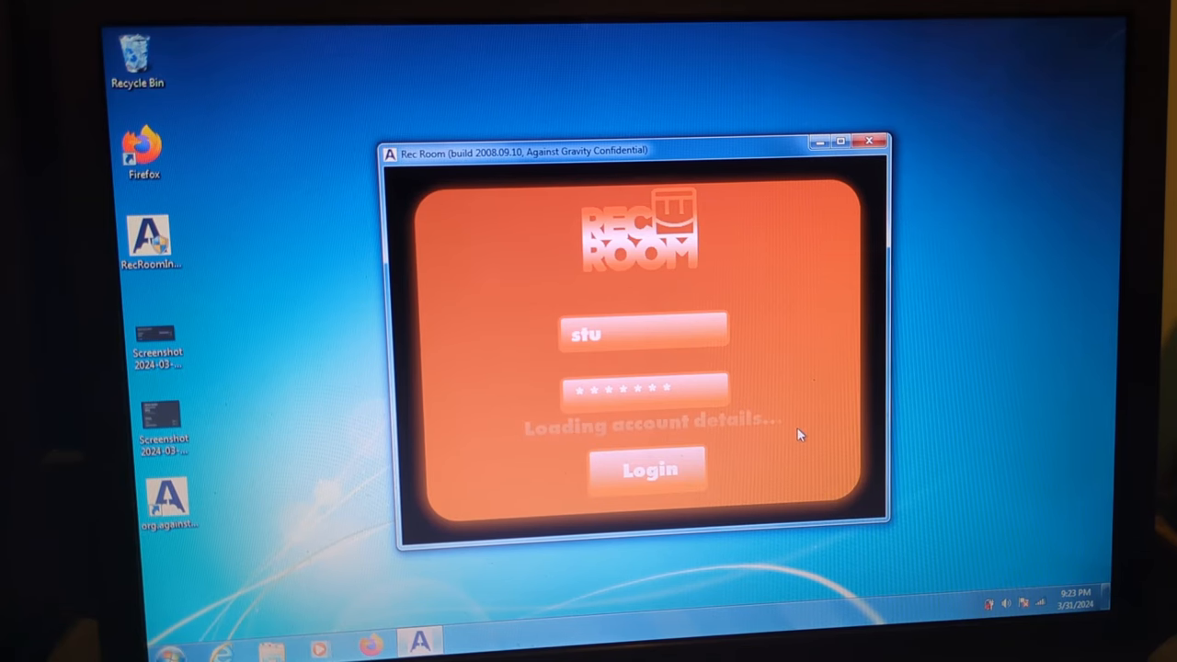
click(648, 469)
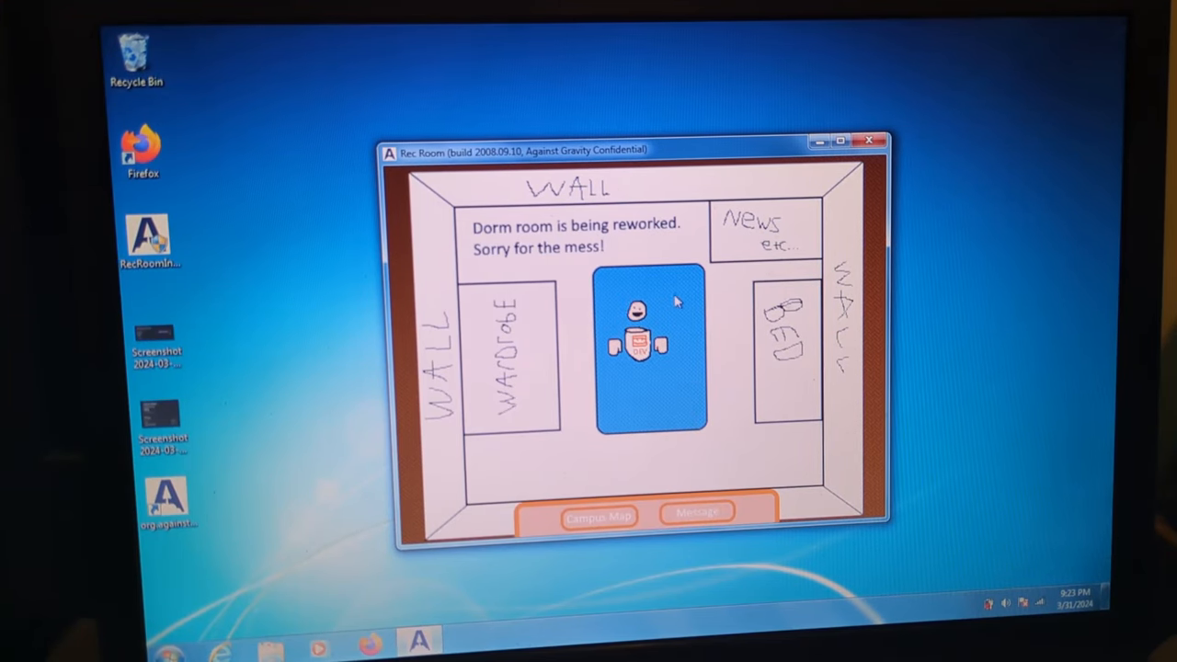
mouse_move(699, 256)
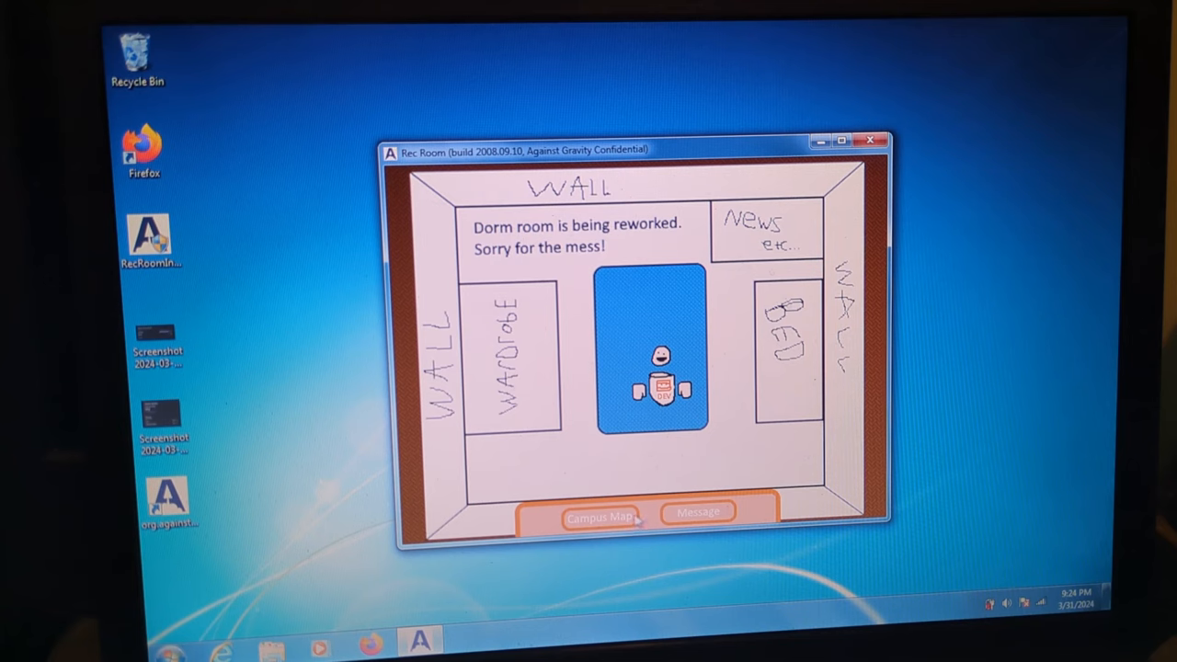
- Use the Campus Map to leave the dorm room for the empty grid-floored area
click(600, 519)
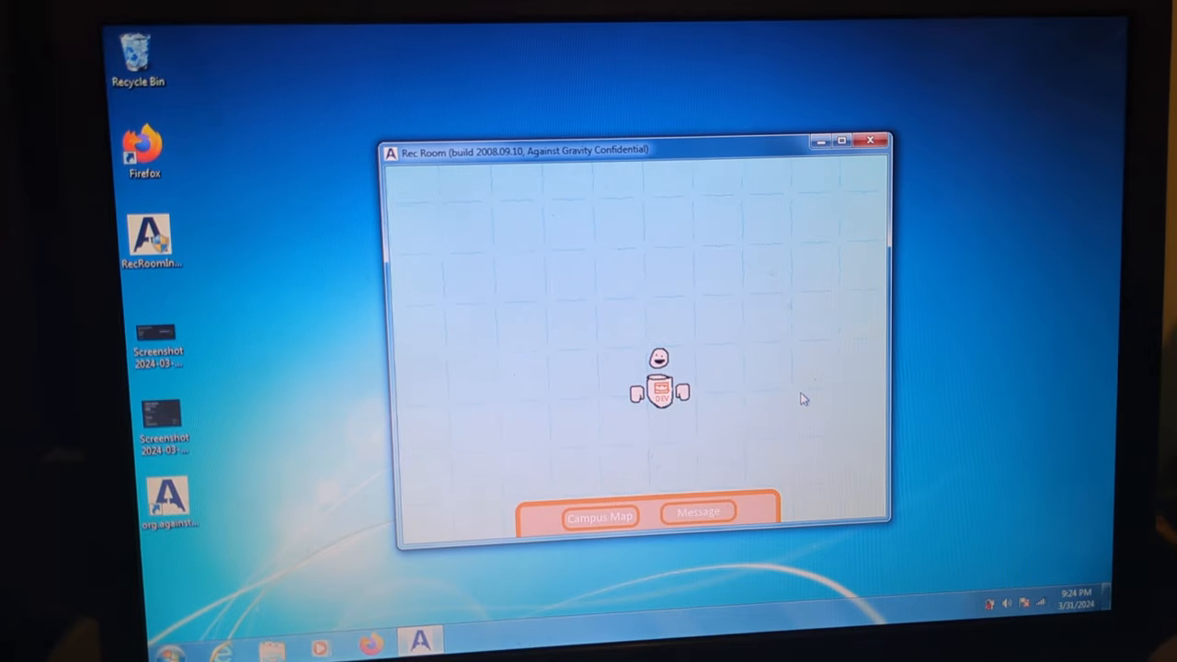
mouse_move(787, 222)
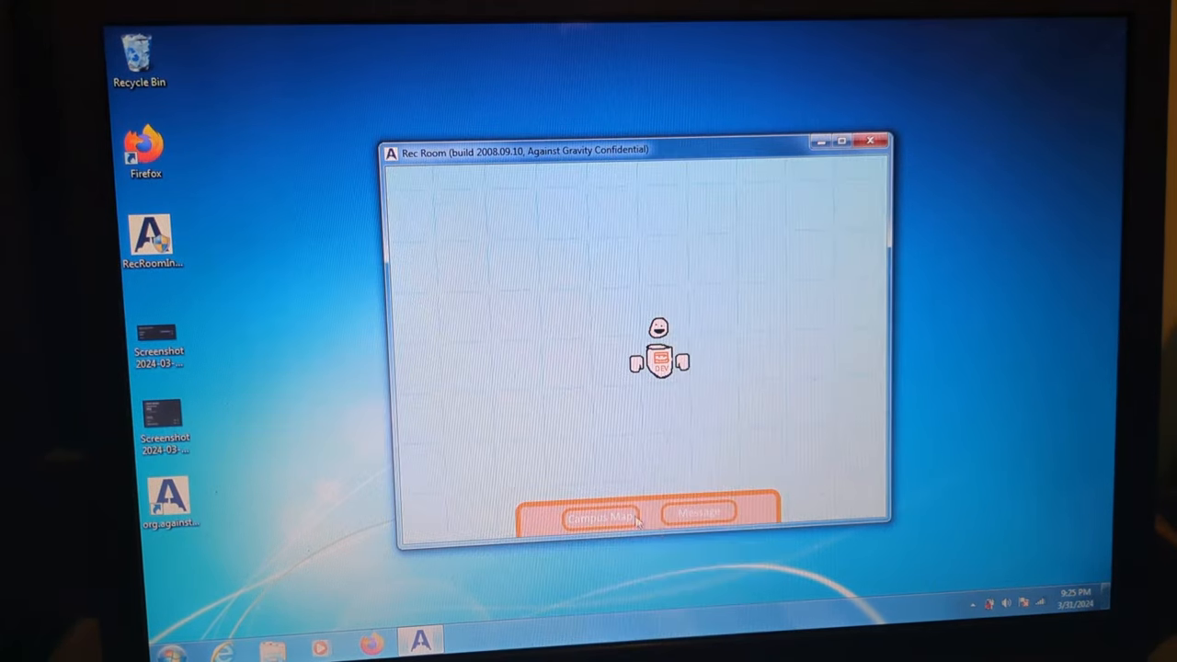
- Use the Campus Map to move from the grid area to the grassy Park
click(602, 517)
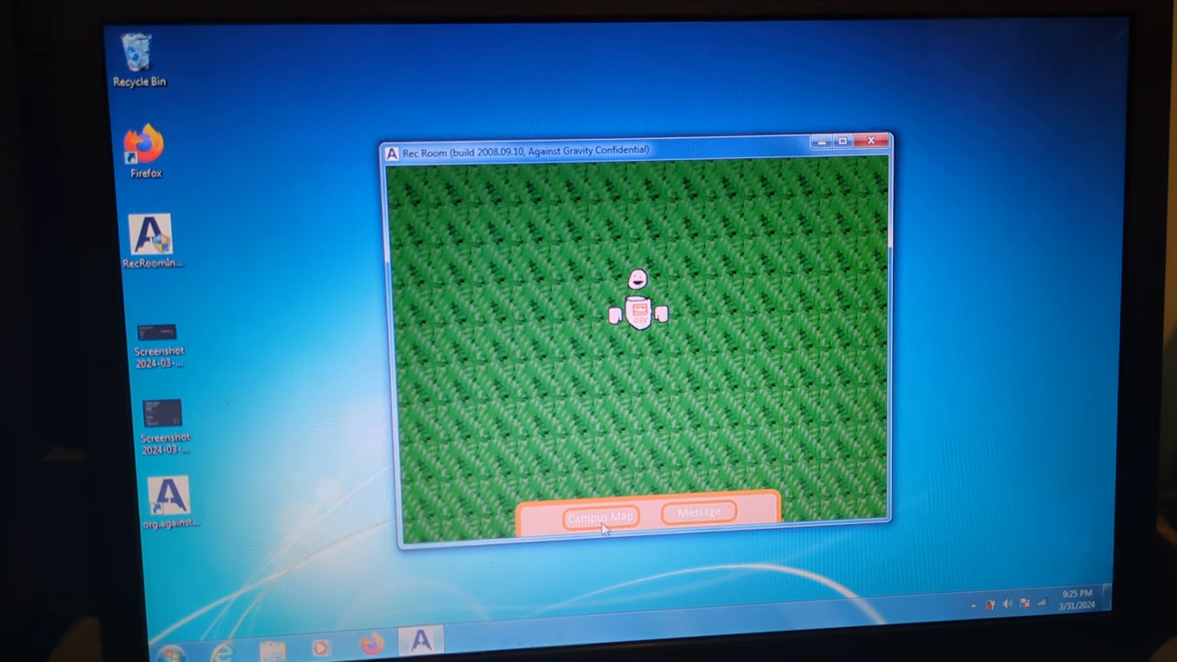
- Travel via the Campus Map to Paintball, where the Join Queue sign reads 0/8
click(600, 517)
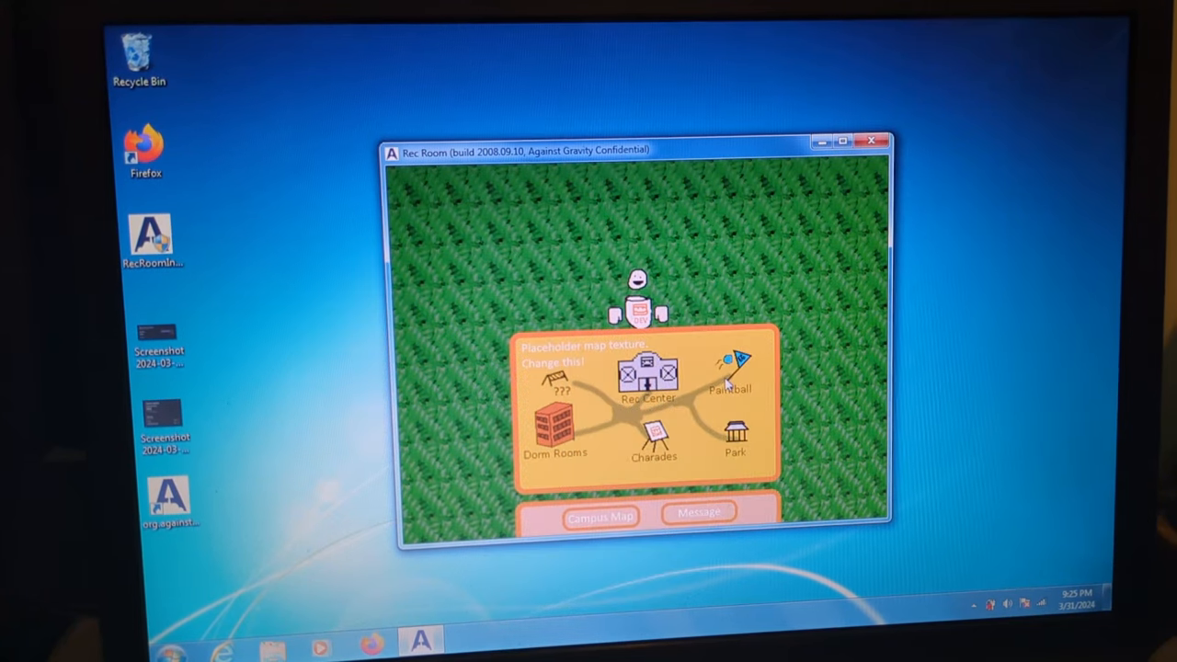
click(734, 368)
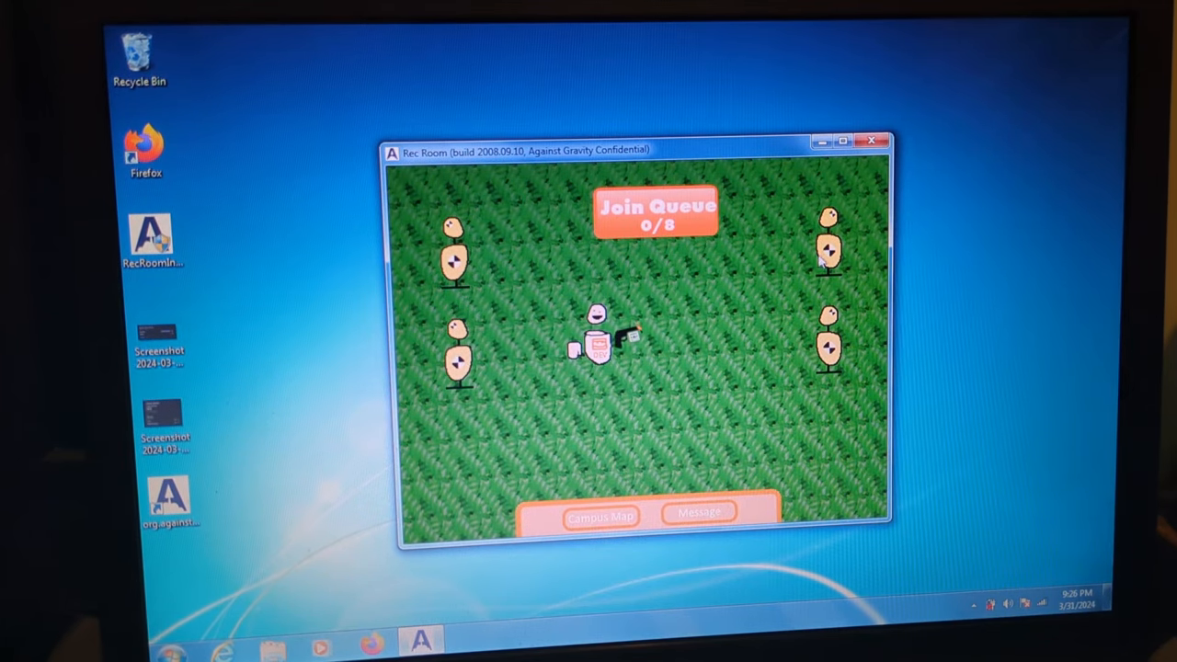
- Close the game window so Rec Room relaunches at its Register/Login screen
click(872, 140)
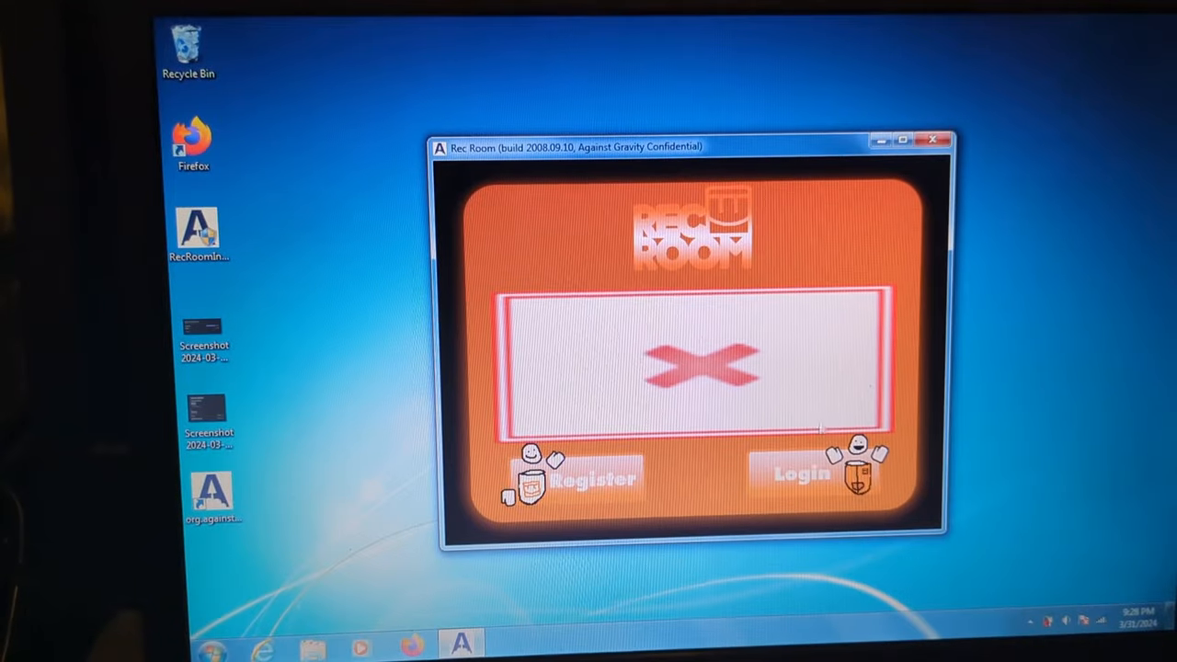
- Log in to the existing account again and return to the dorm room
click(801, 473)
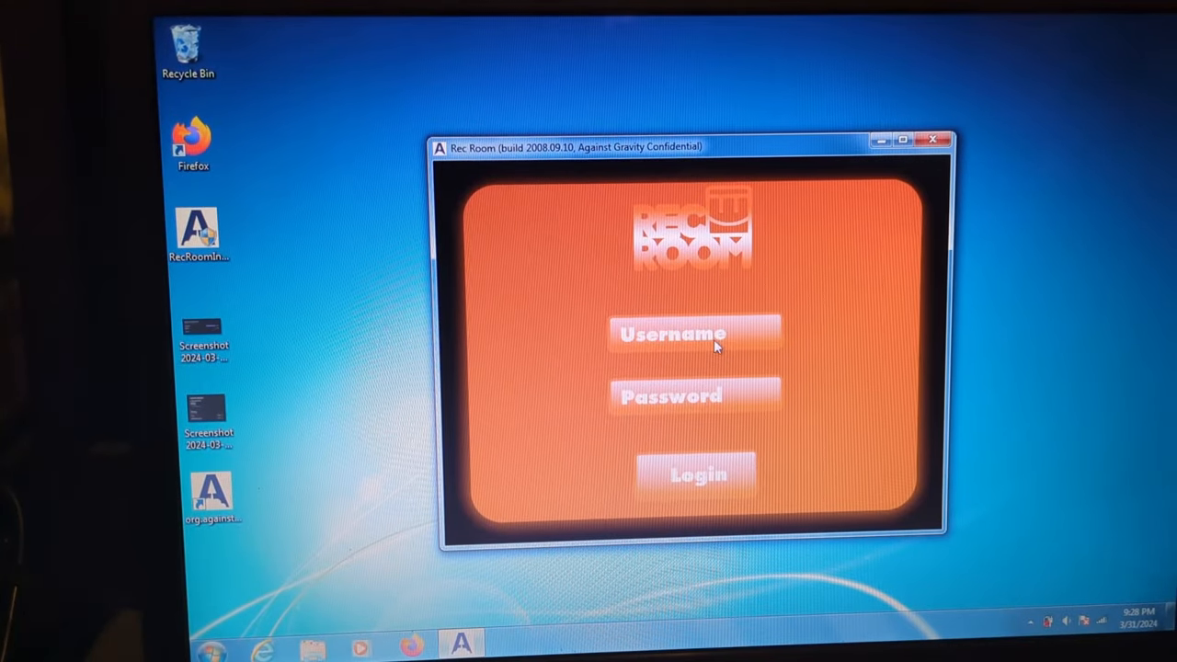
click(697, 474)
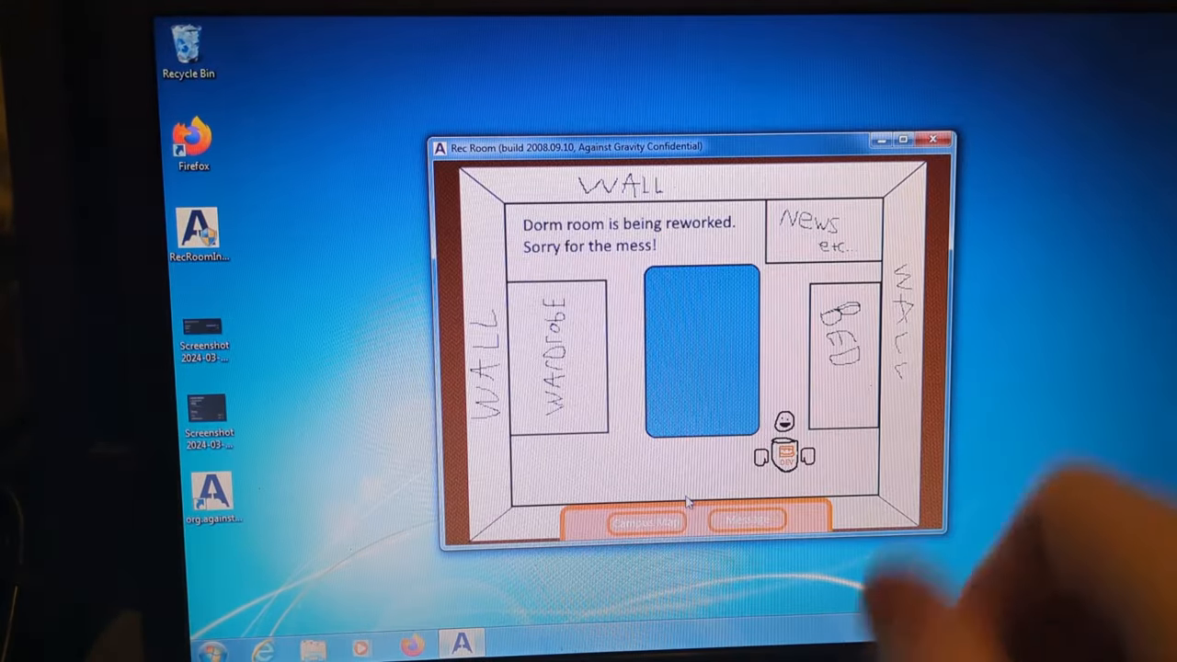
mouse_move(927, 481)
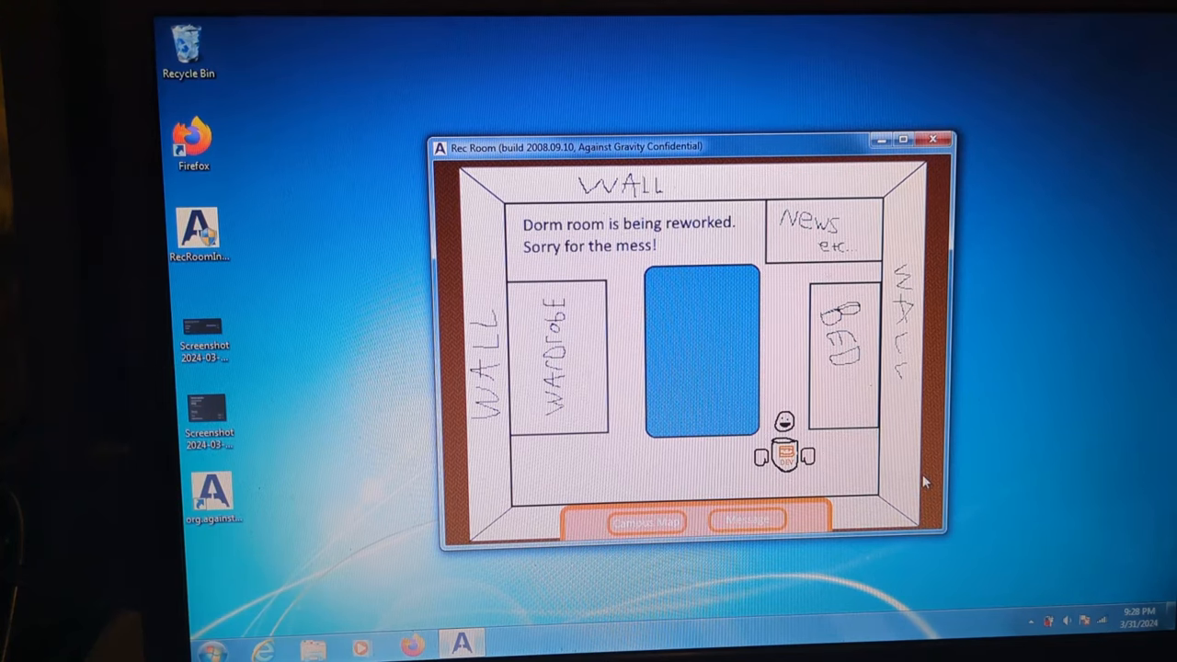
mouse_move(655, 301)
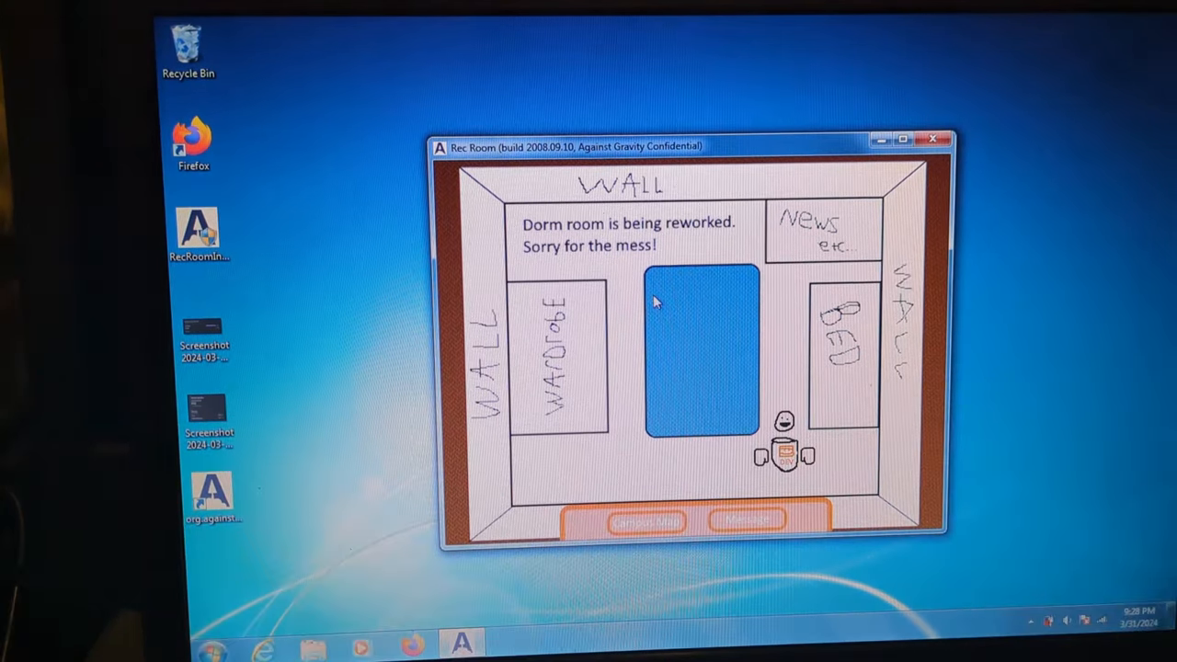